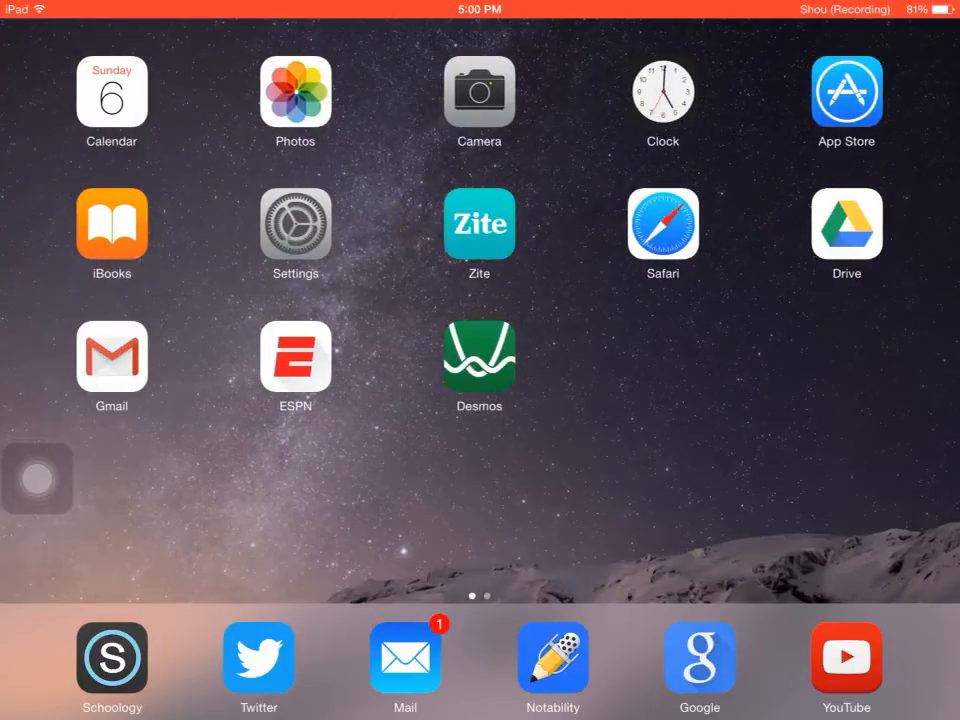
# Launch Notability from the dock so the empty Physical Science subject shows
pyautogui.click(552, 656)
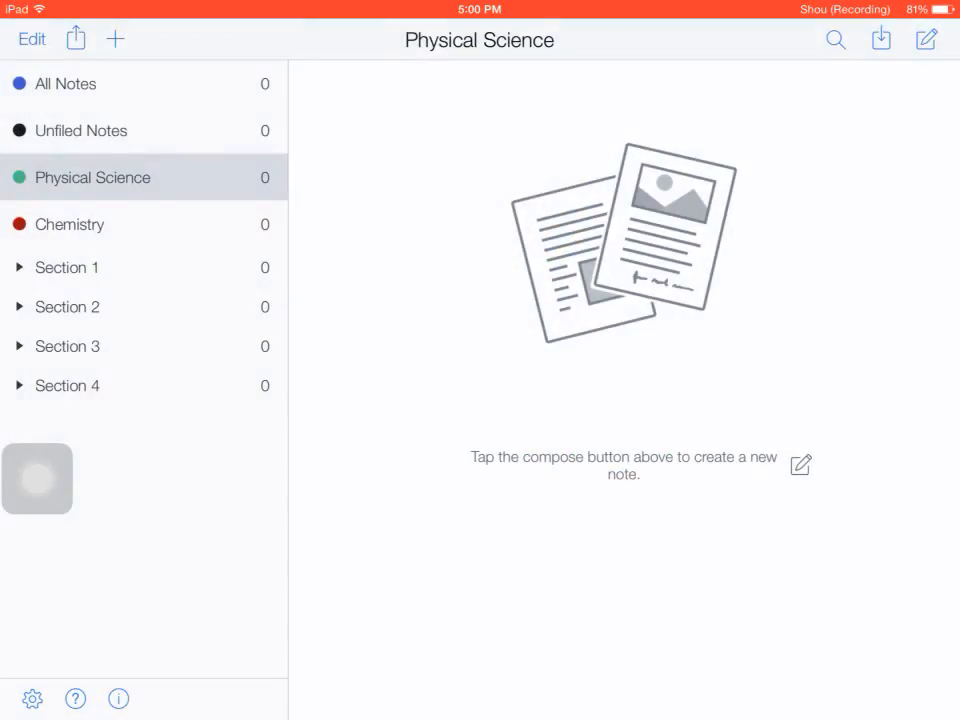
# Start a new note with a handwritten Data heading, time(hr) column and table dividers
pyautogui.click(924, 40)
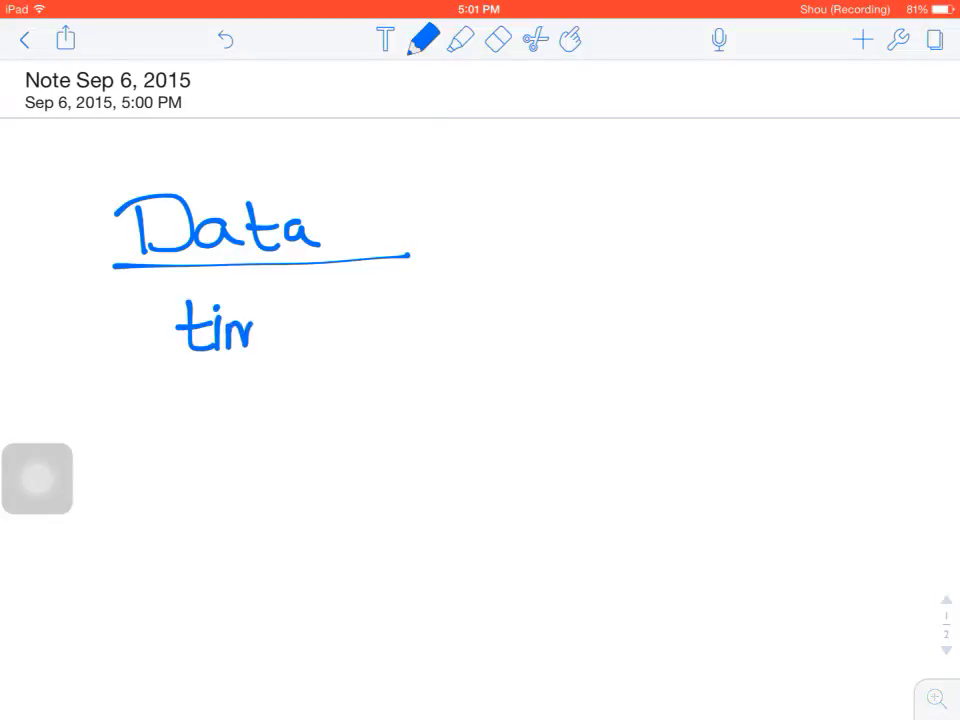
pyautogui.moveTo(250, 320); pyautogui.dragTo(336, 330)
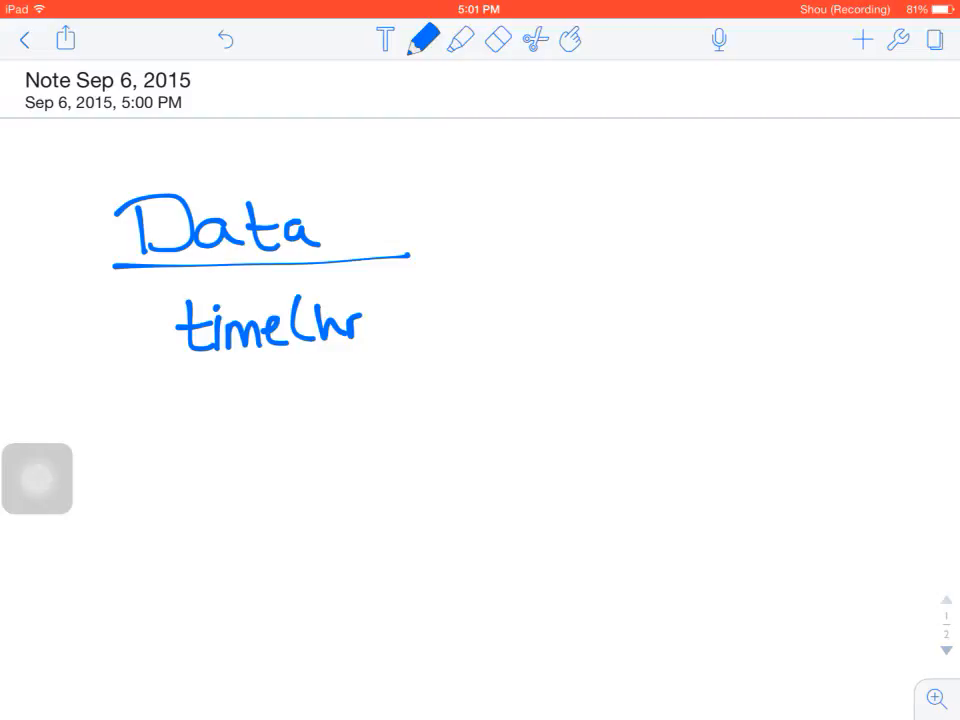
pyautogui.moveTo(410, 280); pyautogui.dragTo(410, 500)
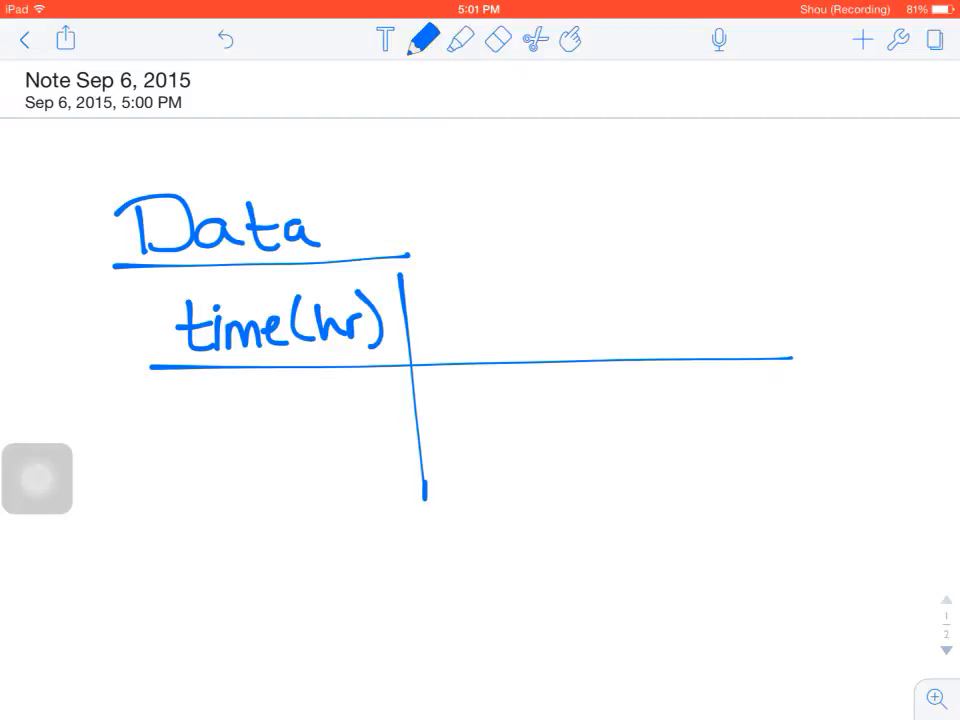
pyautogui.moveTo(416, 300); pyautogui.dragTo(480, 300)
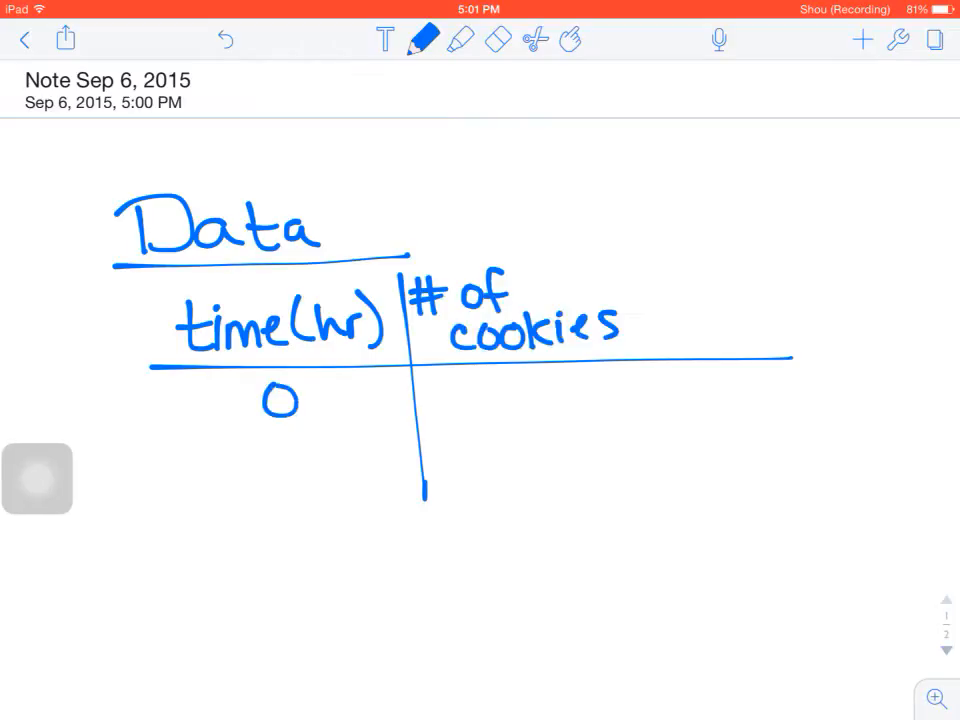
# Handwrite the first time values 0, 1 and 2 down the time column
pyautogui.moveTo(276, 440); pyautogui.dragTo(280, 540)
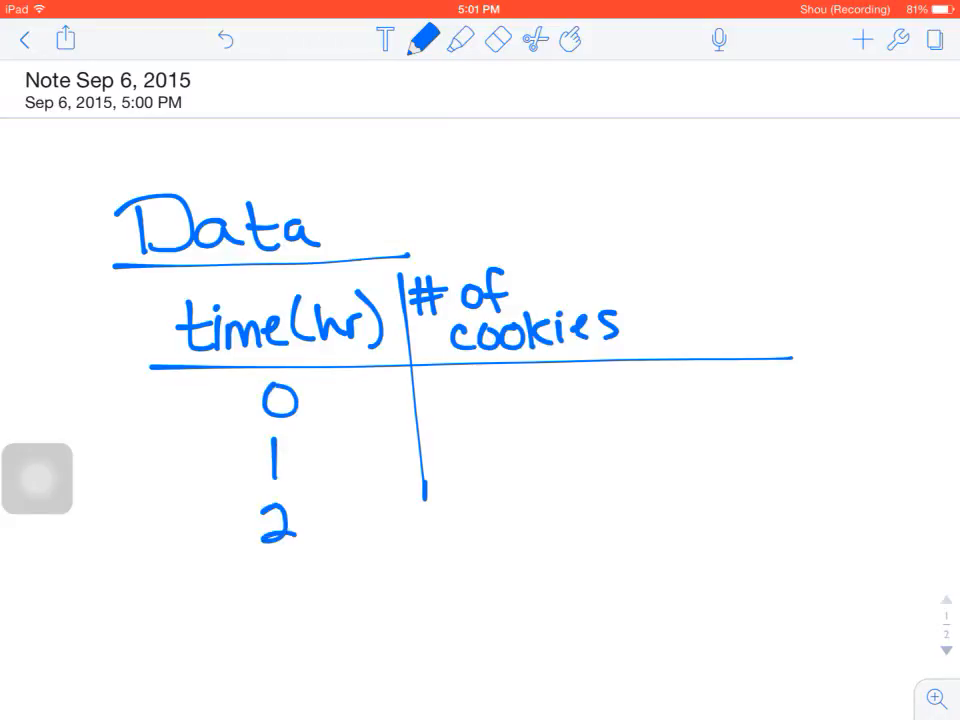
pyautogui.moveTo(270, 590); pyautogui.dragTo(276, 660)
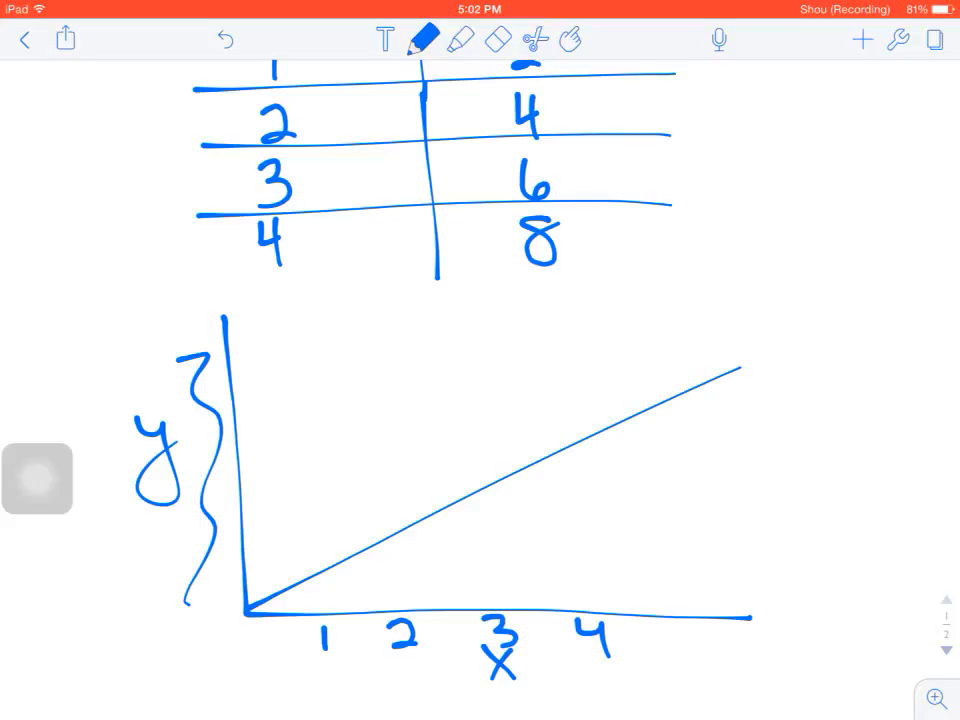
# Circle the sketched x–y line graph below the table and return to the Home Screen
pyautogui.moveTo(180, 530); pyautogui.dragTo(380, 310)
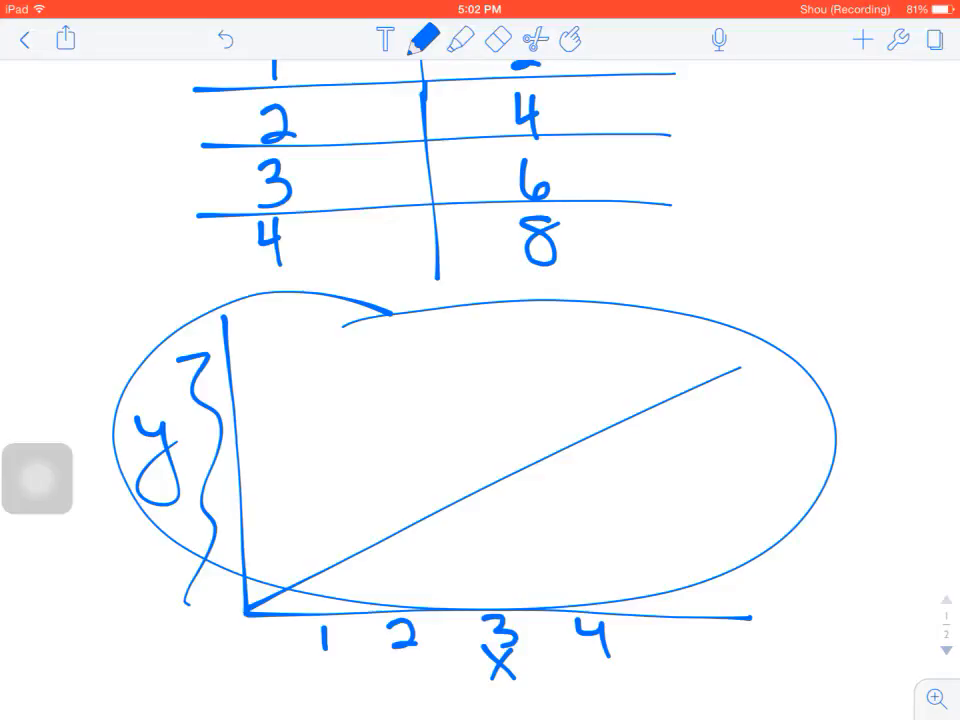
pyautogui.click(498, 40)
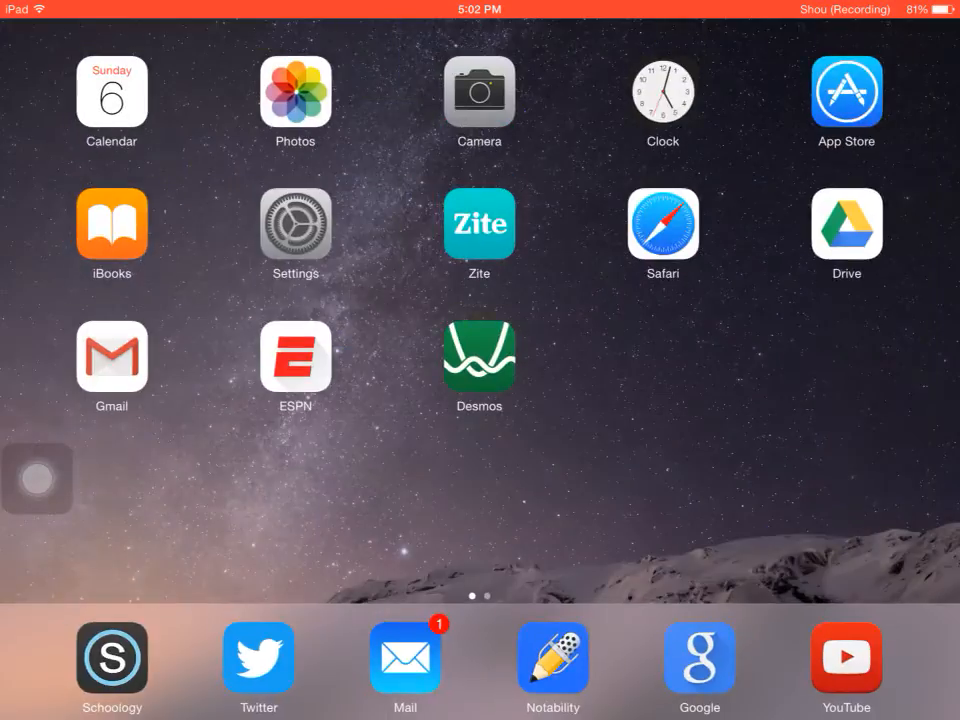
# Launch the Desmos Graphing Calculator from the Home Screen
pyautogui.click(478, 360)
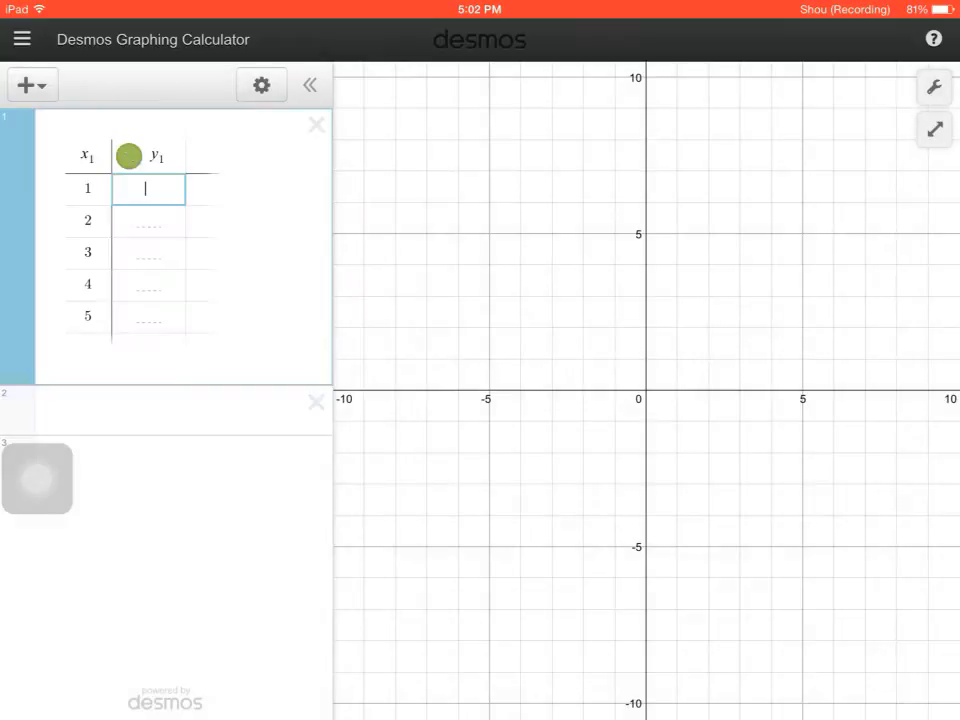
# Enter times 0–5 and cookie counts 0, 2, 4, 6, 8, 10 so six points plot
pyautogui.click(148, 188)
pyautogui.write('0')
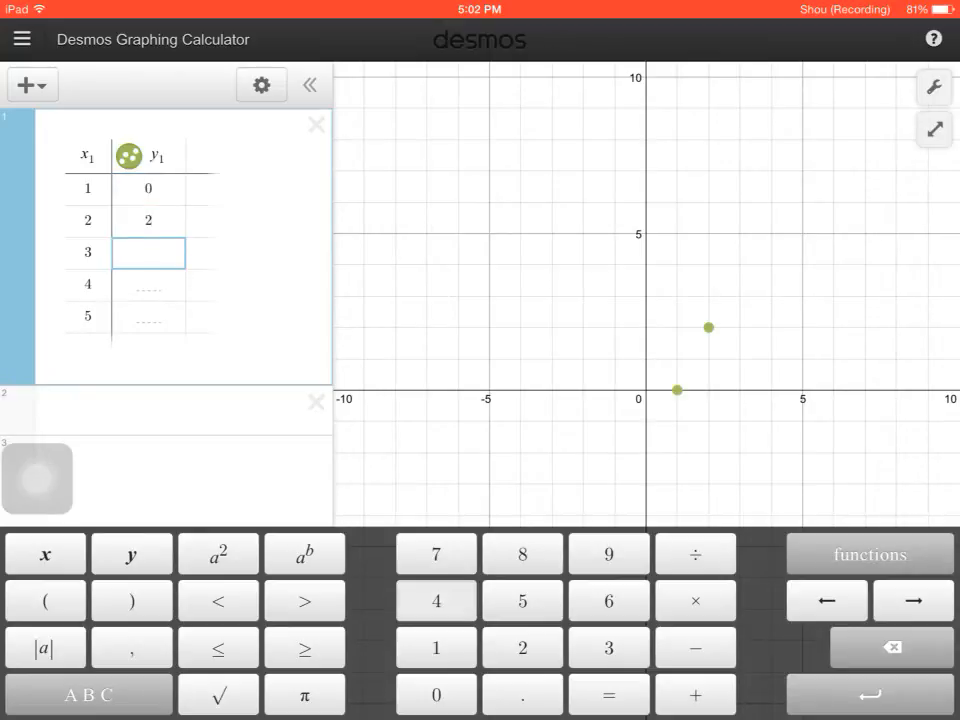
pyautogui.write('6')
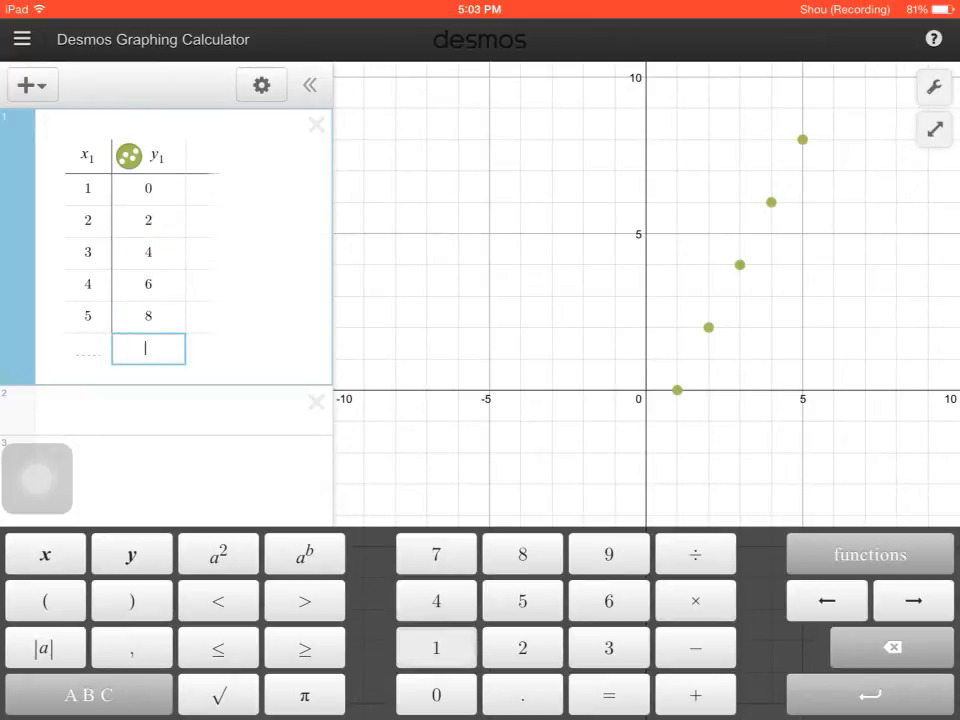
pyautogui.write('10')
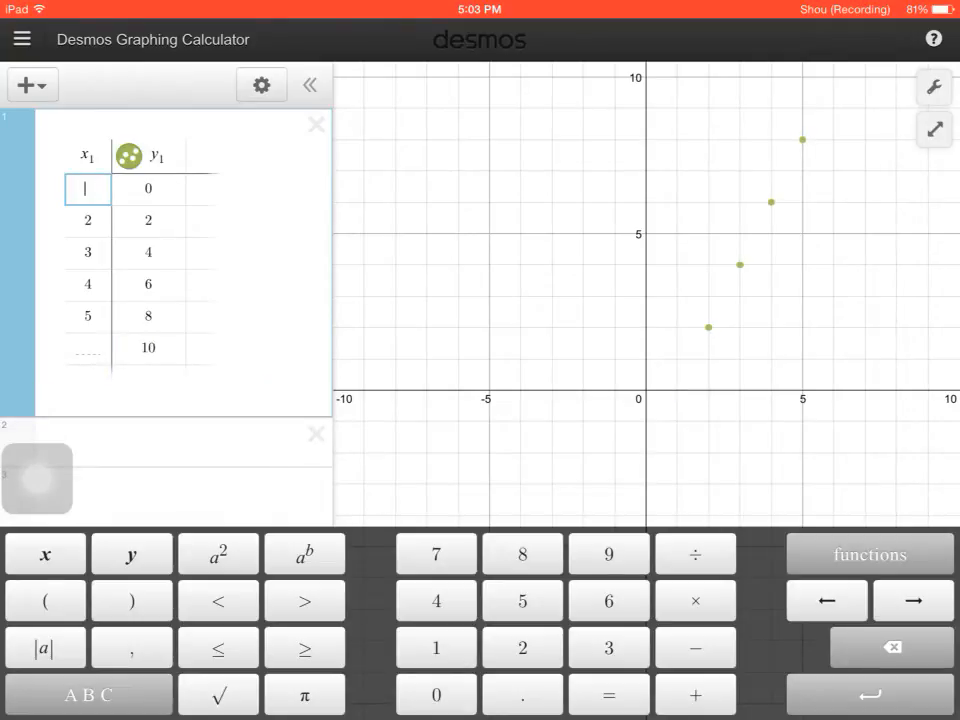
pyautogui.write('0')
pyautogui.click(88, 348)
pyautogui.write('5')
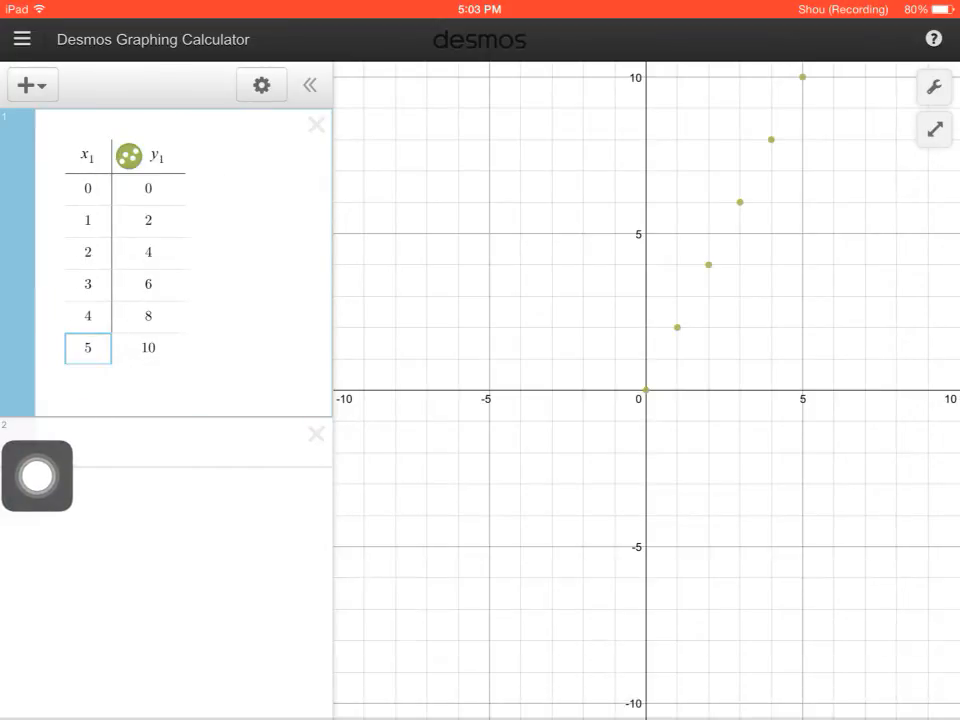
# Style the cookie series as a connected red line from (0,0) to (5,10)
pyautogui.click(128, 156)
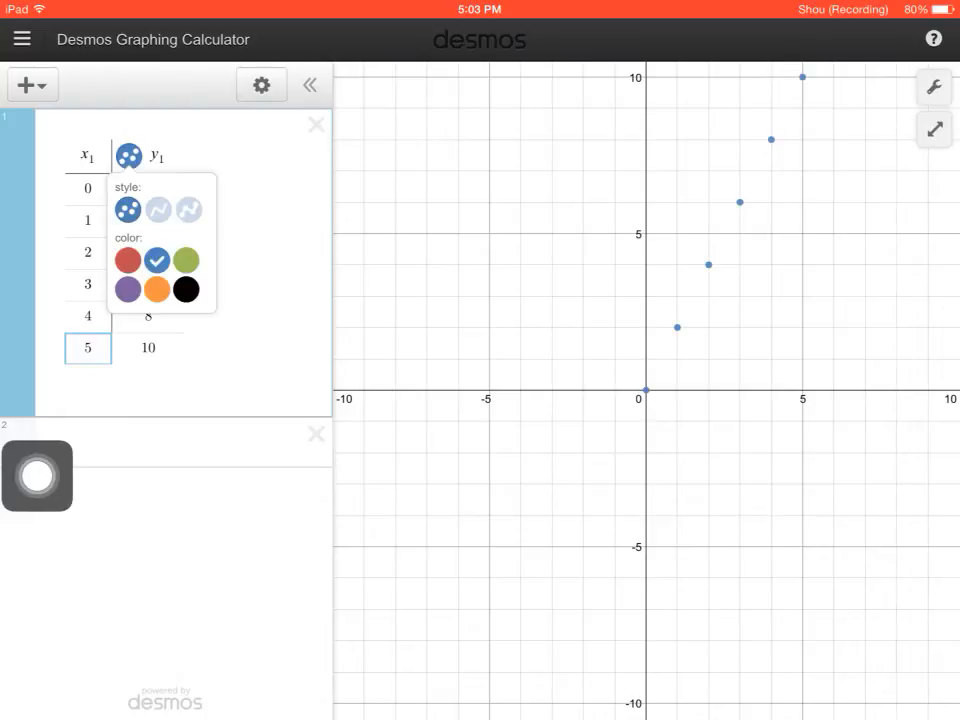
pyautogui.click(128, 260)
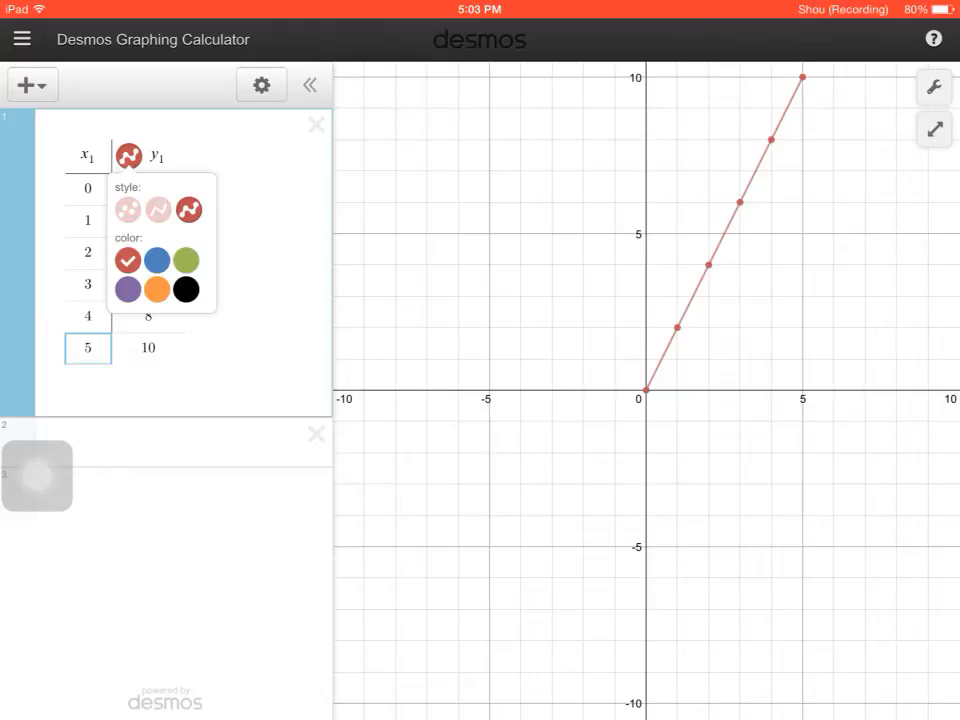
pyautogui.click(128, 156)
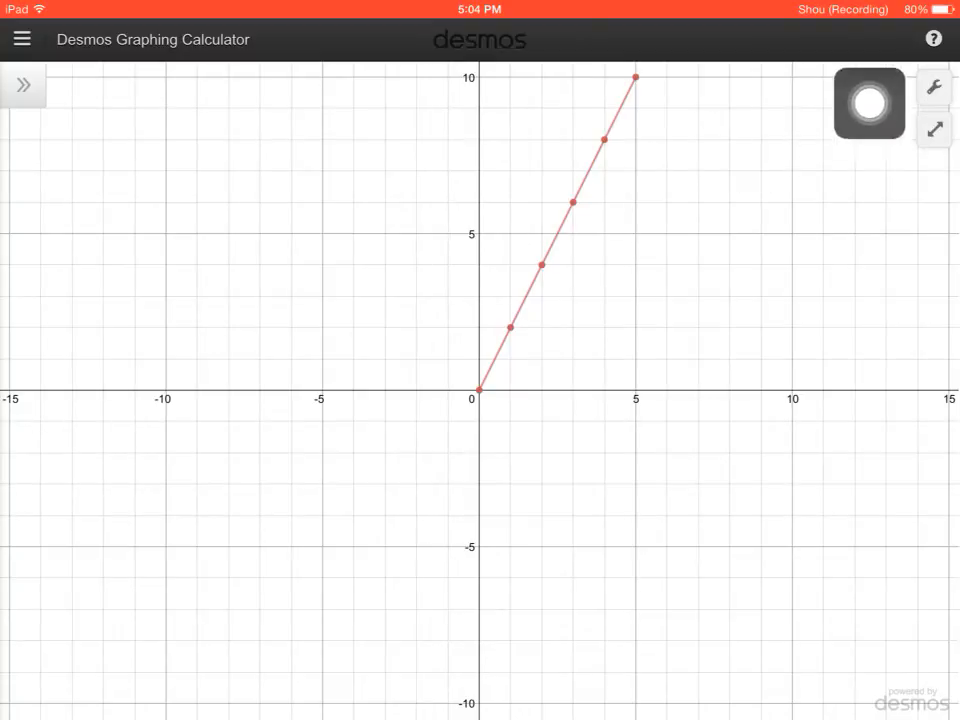
# Collapse the expression list so the red line graph fills the screen
pyautogui.moveTo(868, 104); pyautogui.dragTo(36, 536)
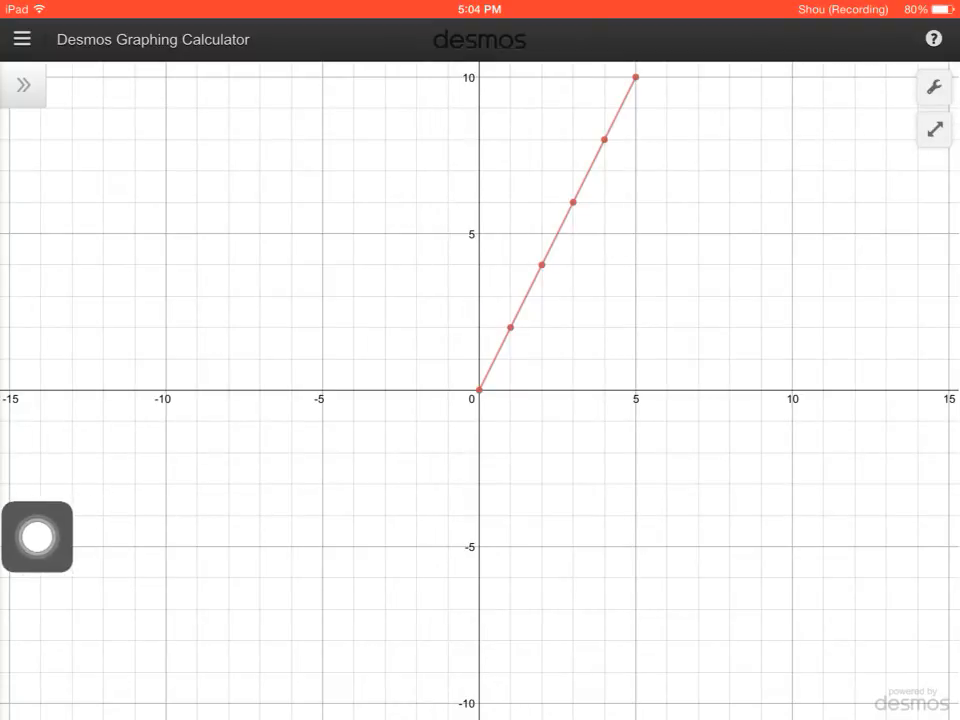
# Set the X-axis label to Time (hr) and the Y-axis label to # of cookies in Graph Settings
pyautogui.click(932, 88)
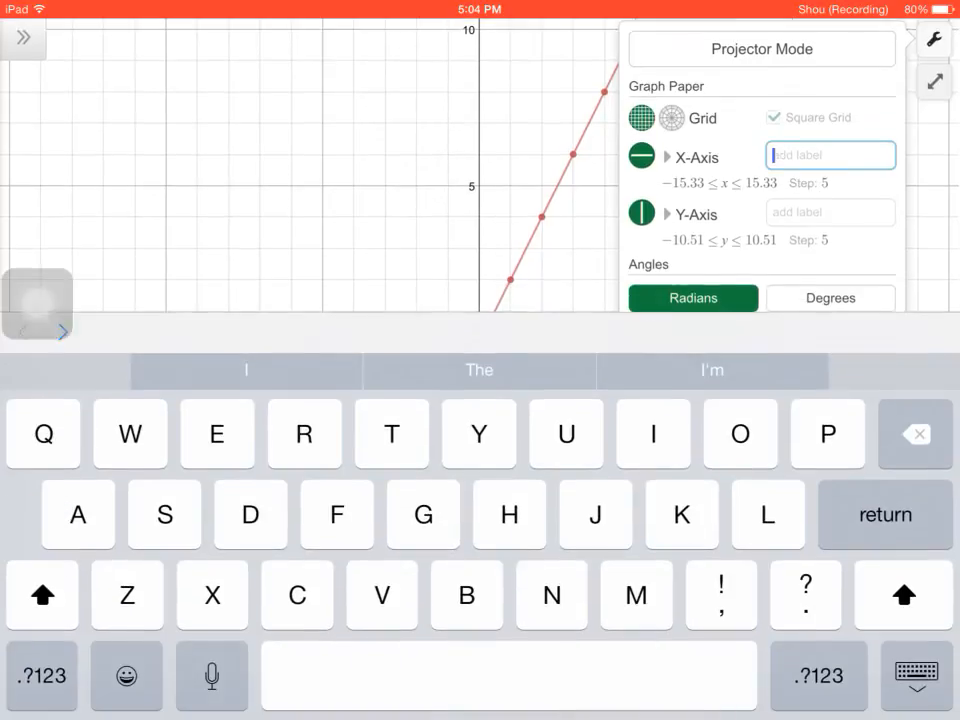
pyautogui.write('Time')
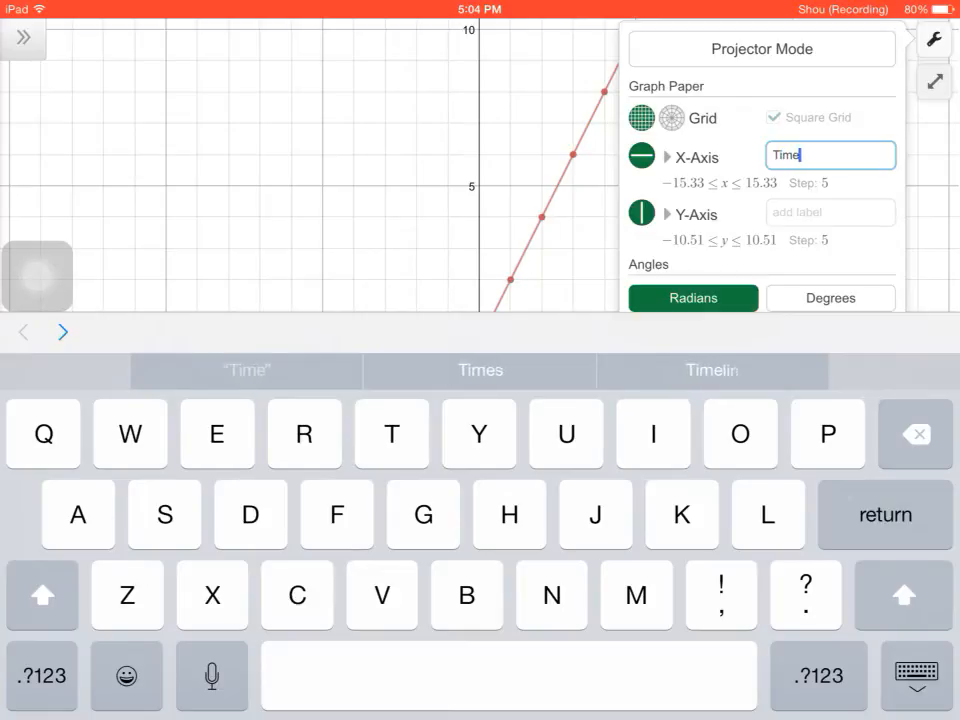
pyautogui.press('space')
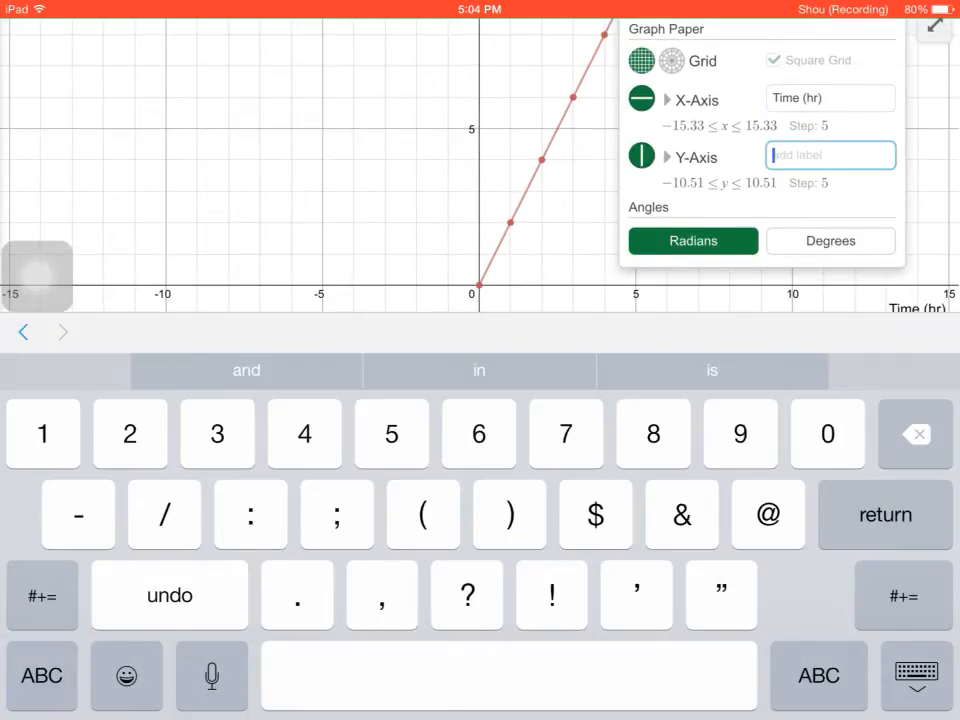
pyautogui.write('# of cookies')
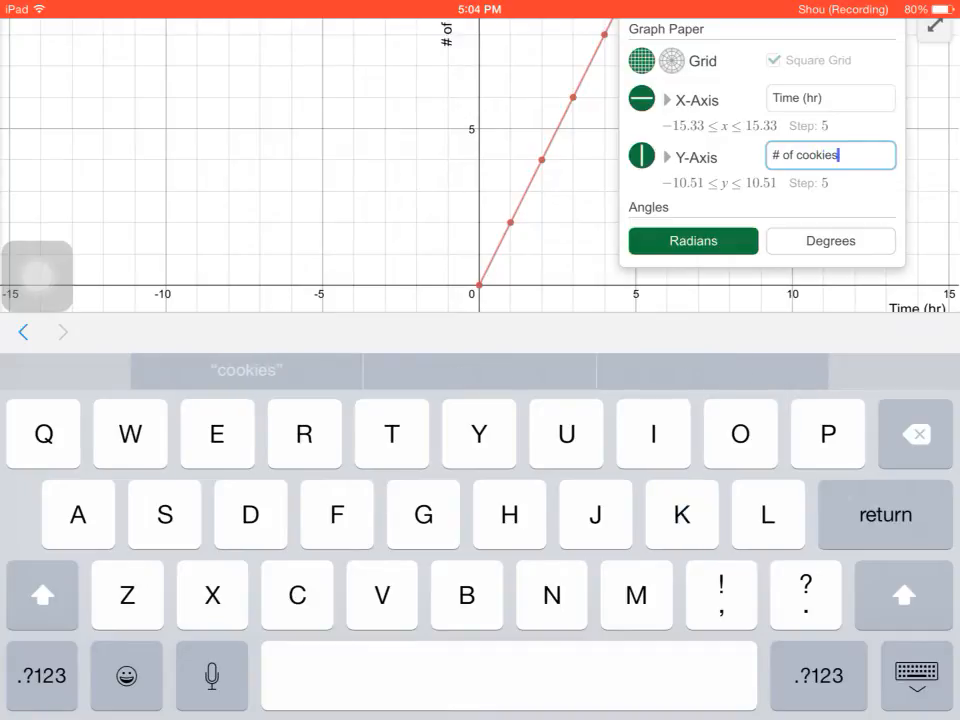
pyautogui.press('return')
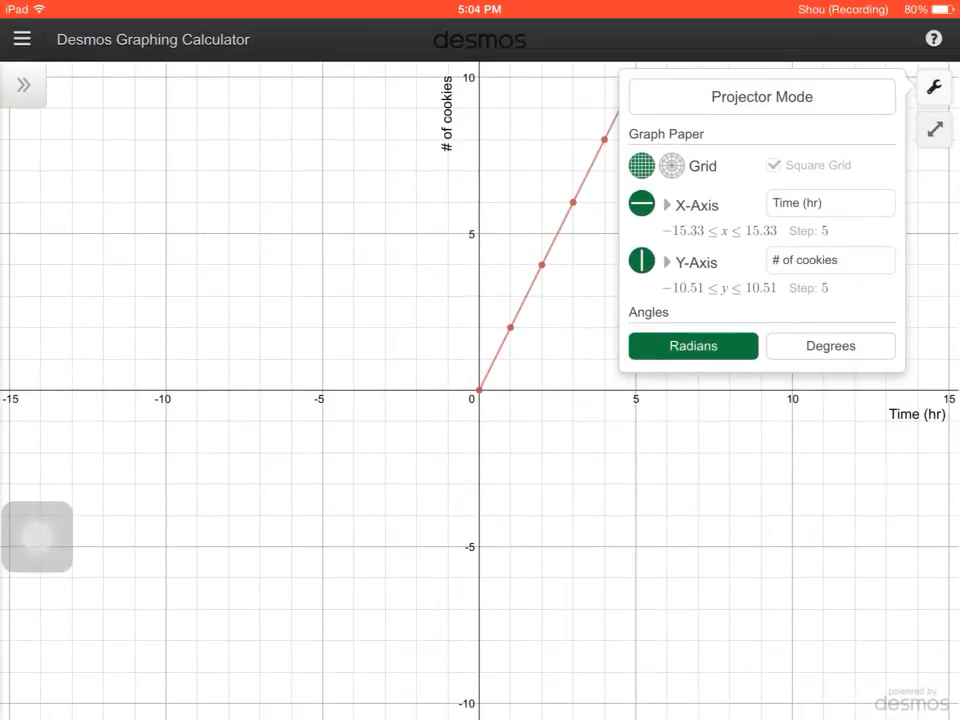
pyautogui.click(932, 88)
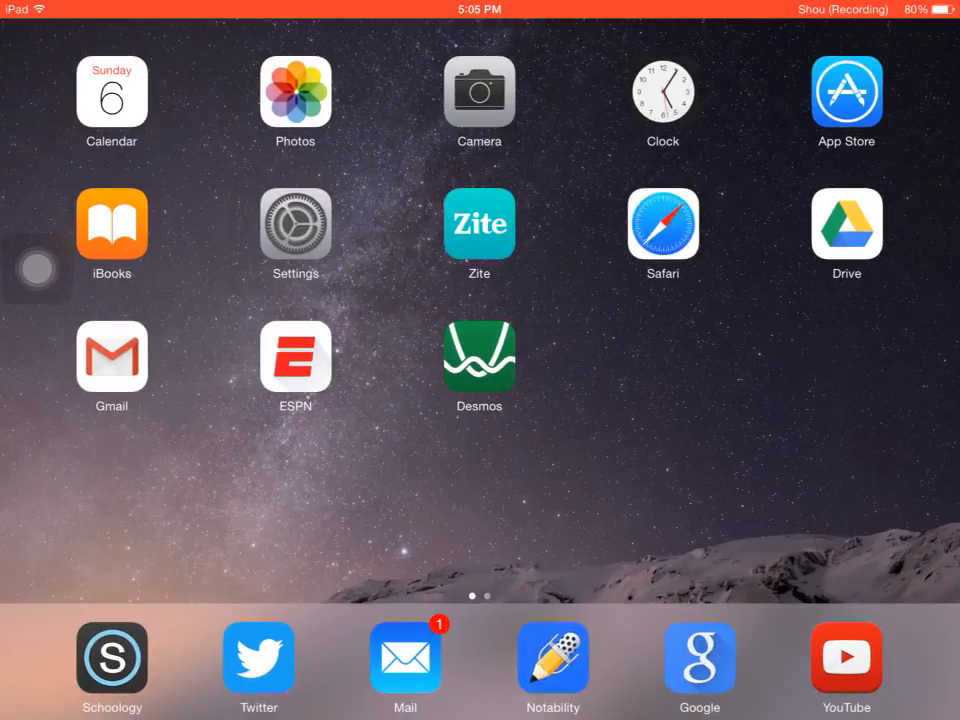
# Crop the graph screenshot in Photos to just the labelled plot and keep the result
pyautogui.click(296, 88)
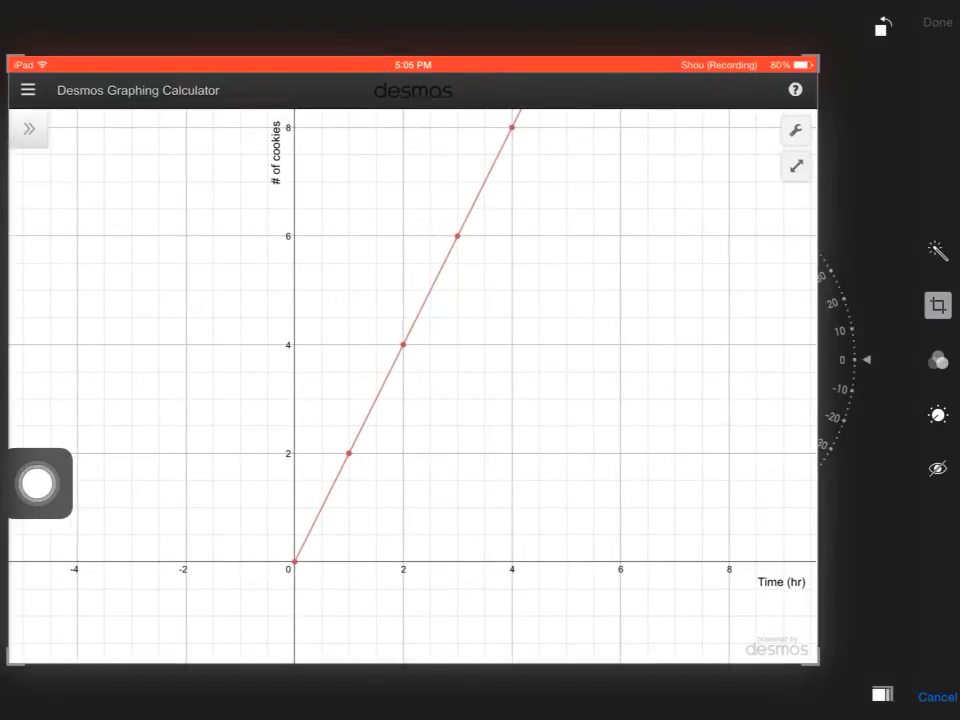
pyautogui.click(936, 304)
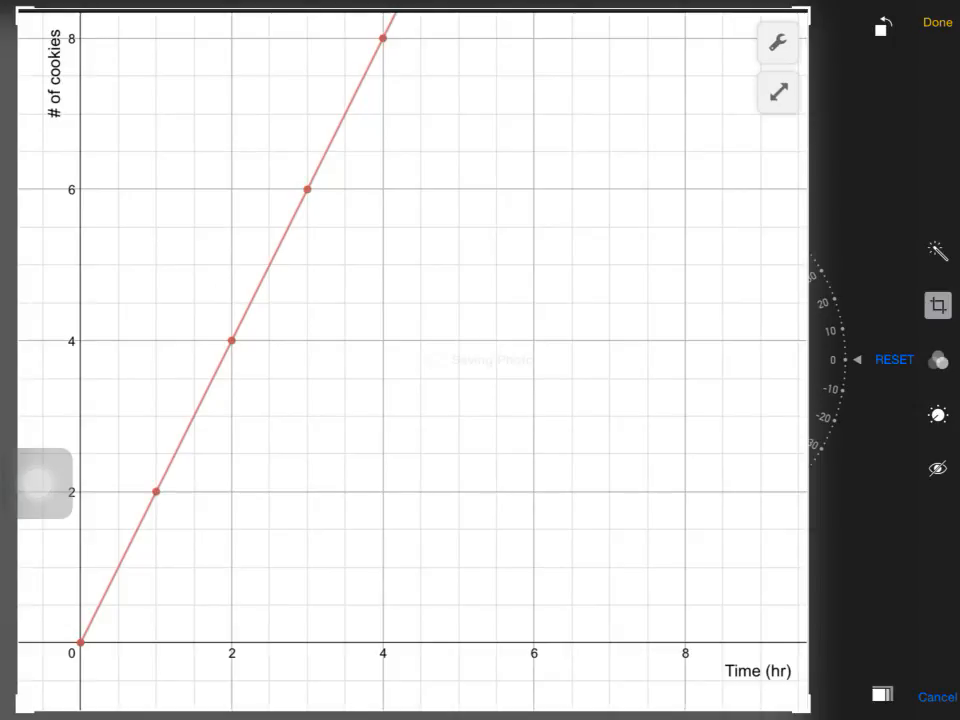
pyautogui.click(936, 22)
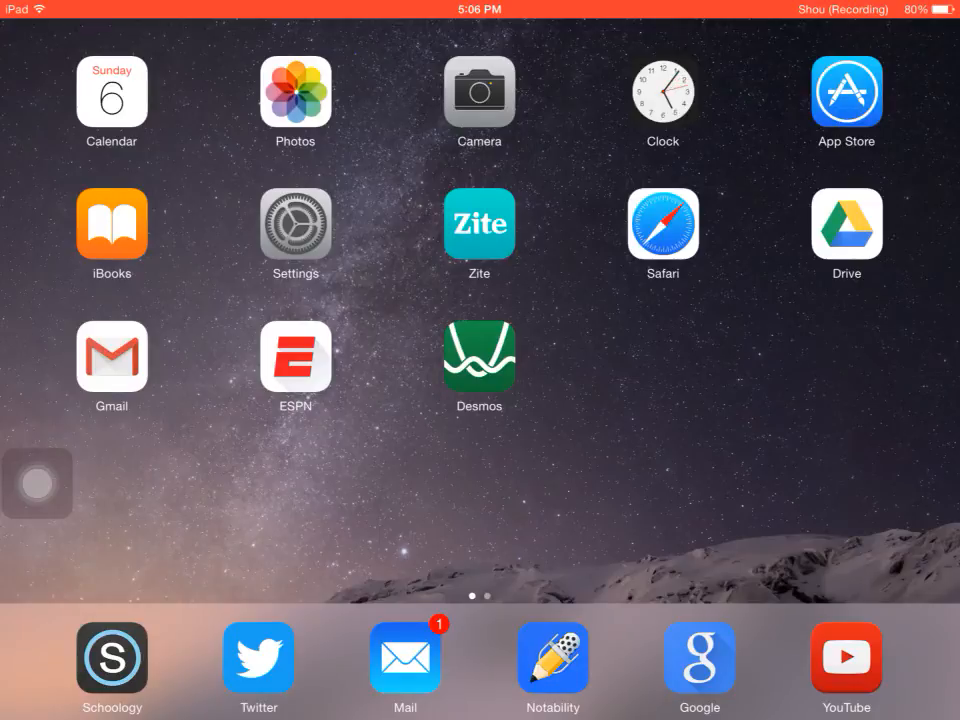
# Insert the cropped cookie graph photo into the Notability note beneath the ratio table
pyautogui.click(552, 656)
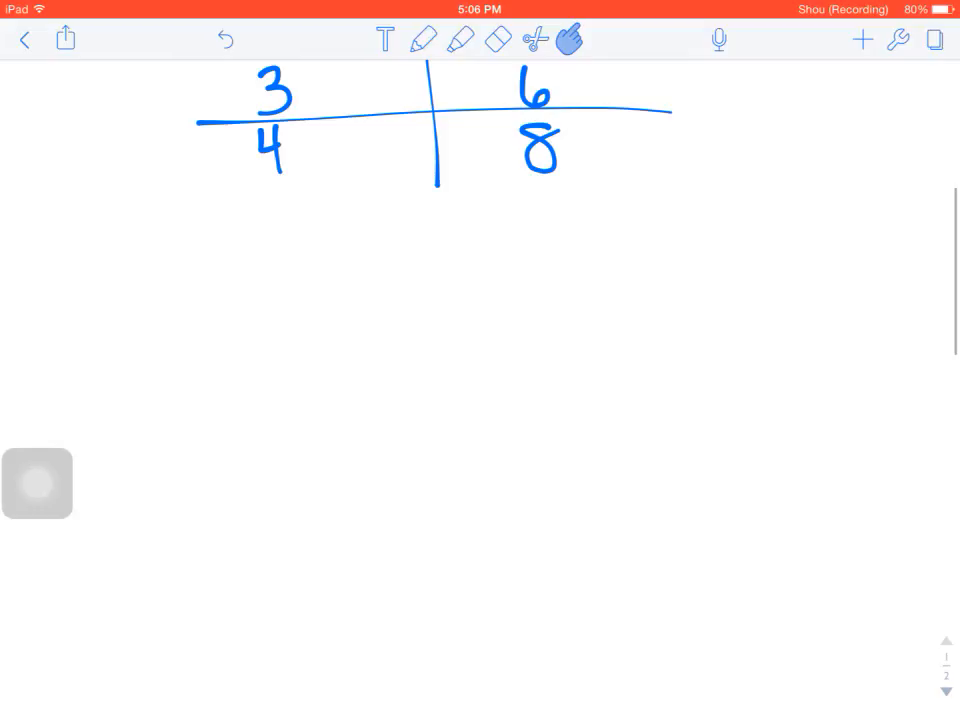
pyautogui.click(860, 40)
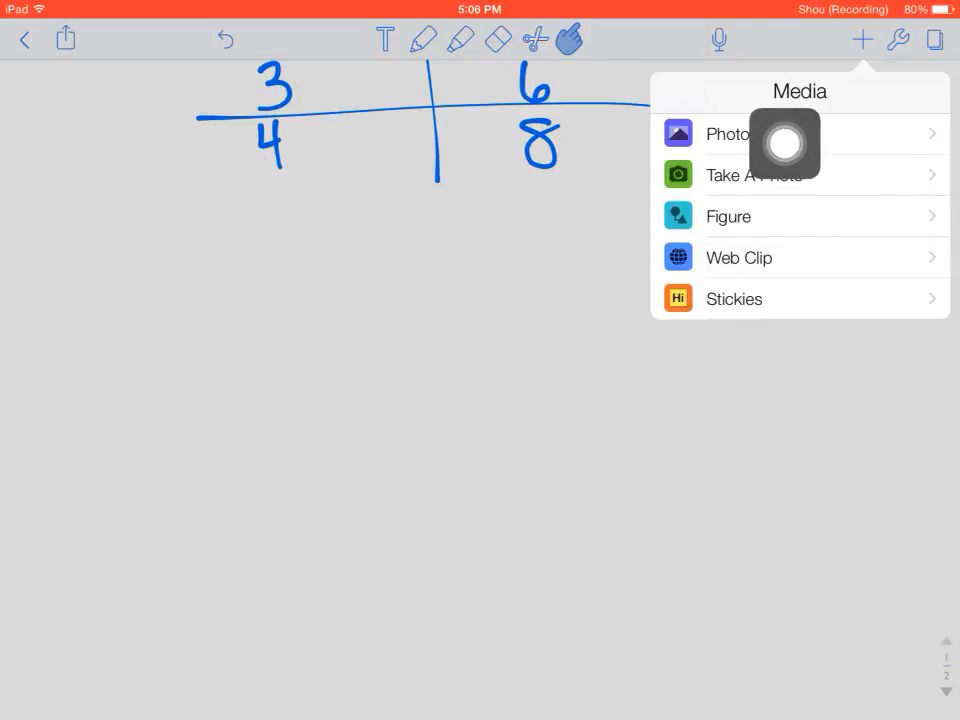
pyautogui.click(728, 132)
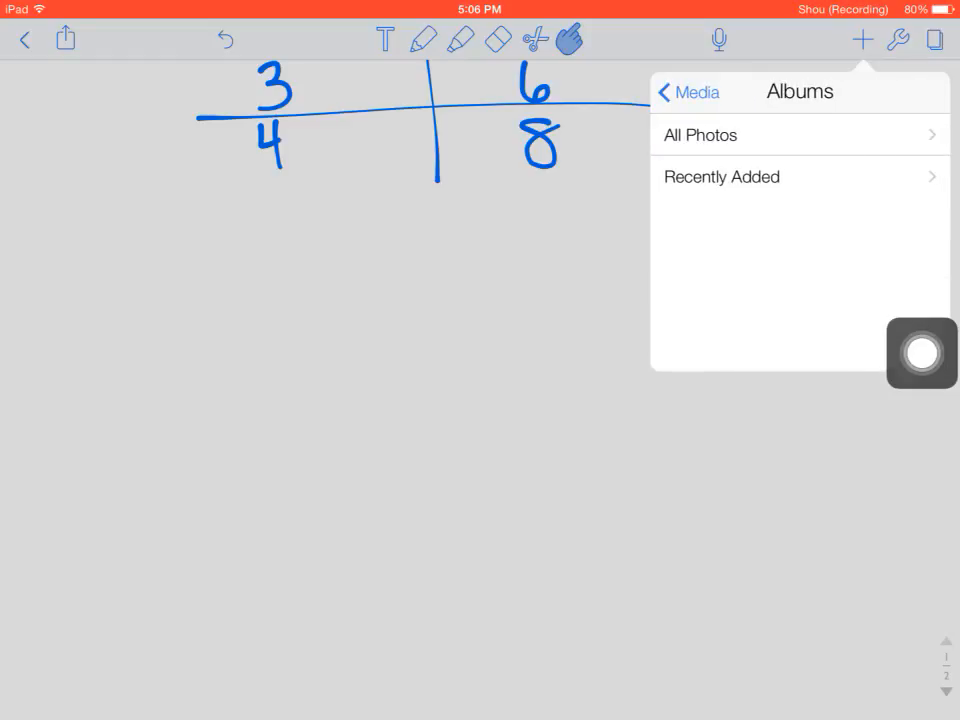
pyautogui.click(700, 136)
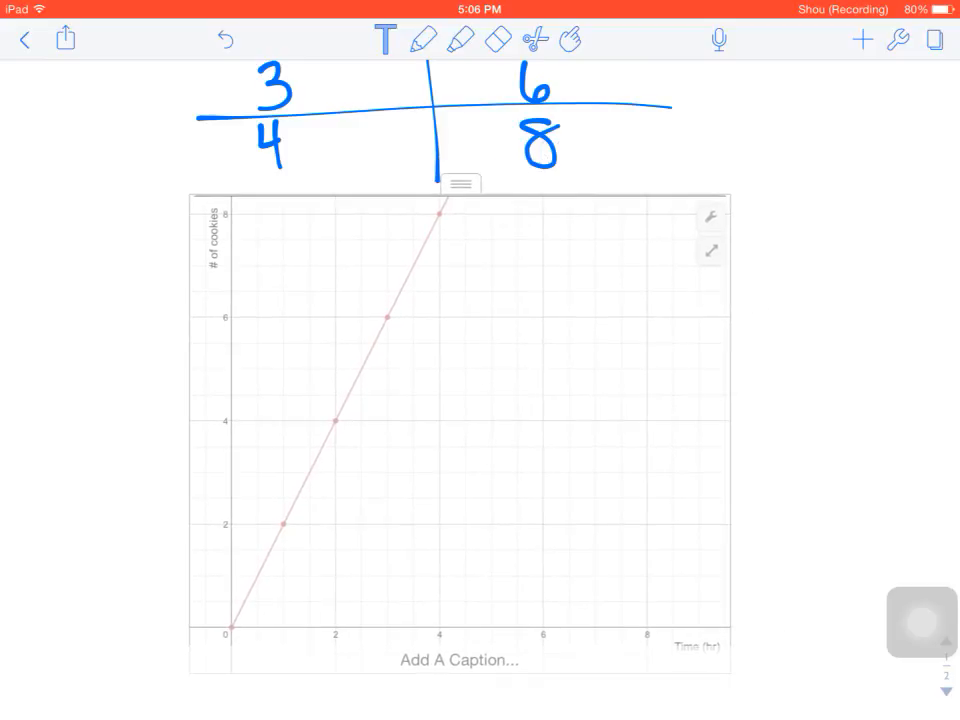
# Enlarge the inserted graph and handwrite a 'time (hr)' label beside its horizontal axis
pyautogui.click(460, 184)
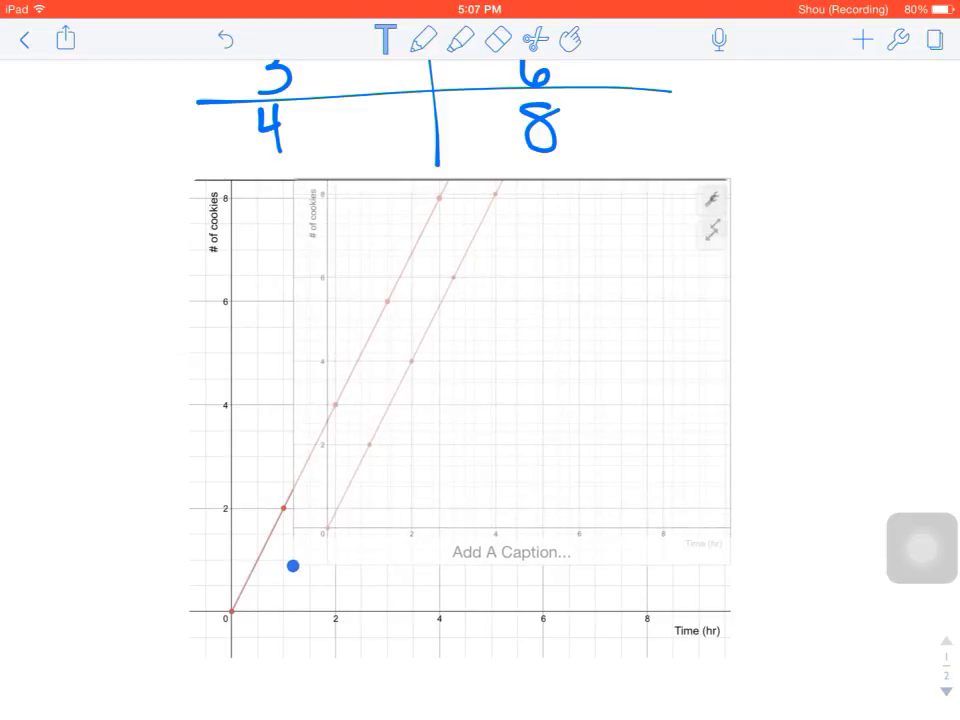
pyautogui.click(450, 380)
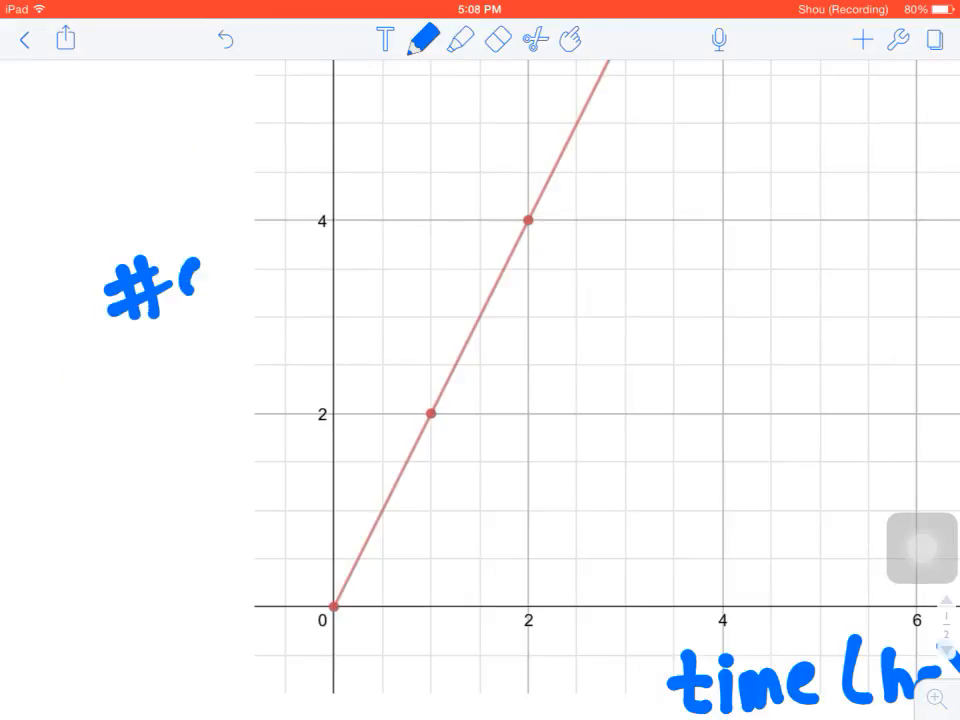
# Handwrite '# of coo' left of the vertical axis, starting the cookies label
pyautogui.moveTo(180, 300); pyautogui.dragTo(170, 410)
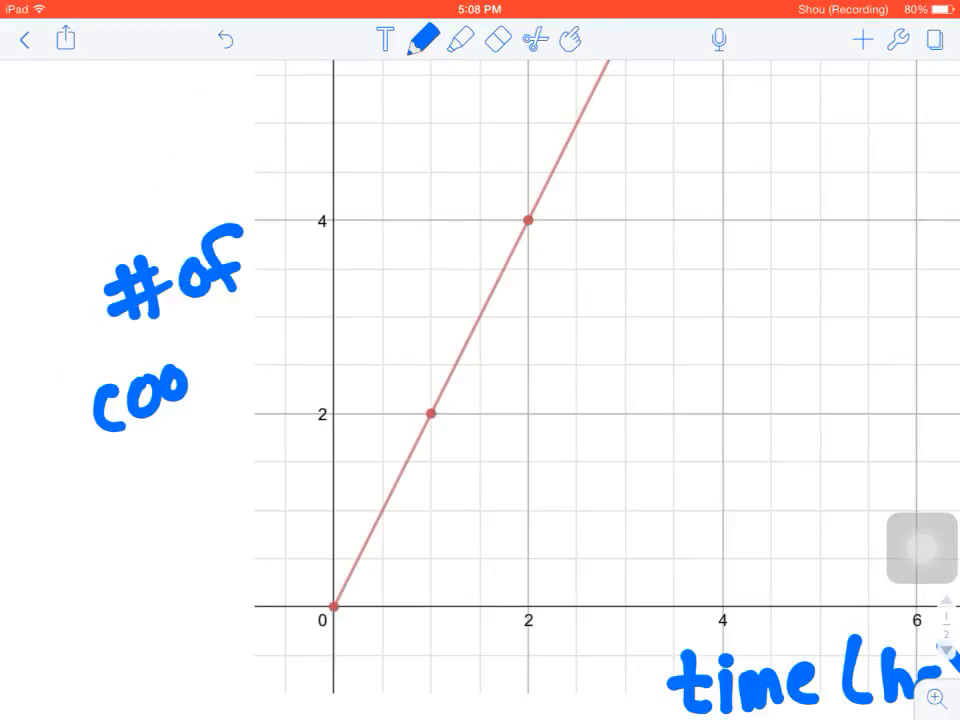